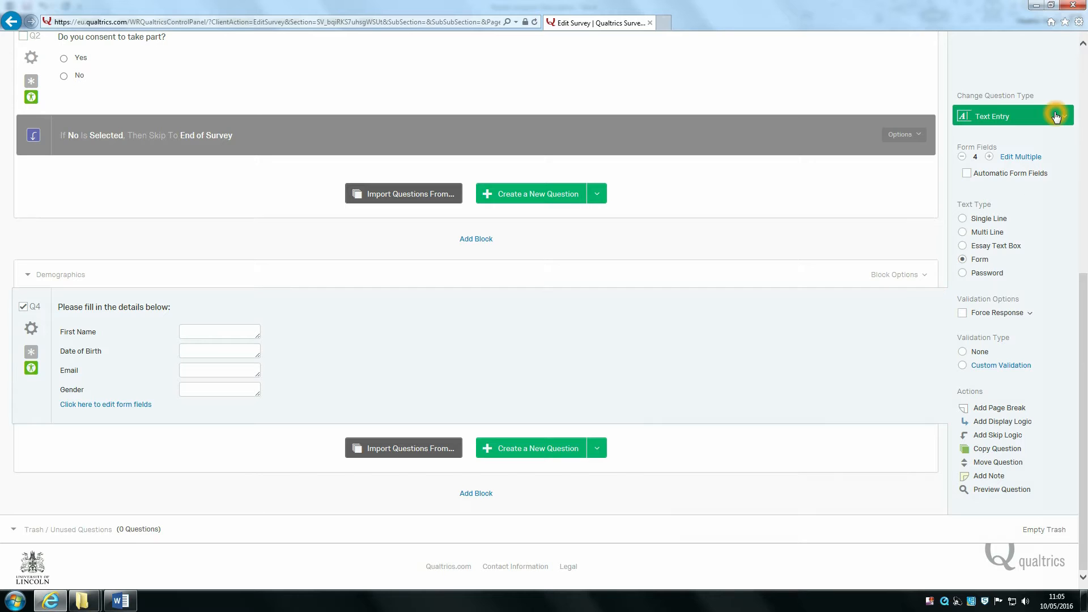
Step: Insert an empty block at the end of the survey, below the Demographics block
left_click(1012, 116)
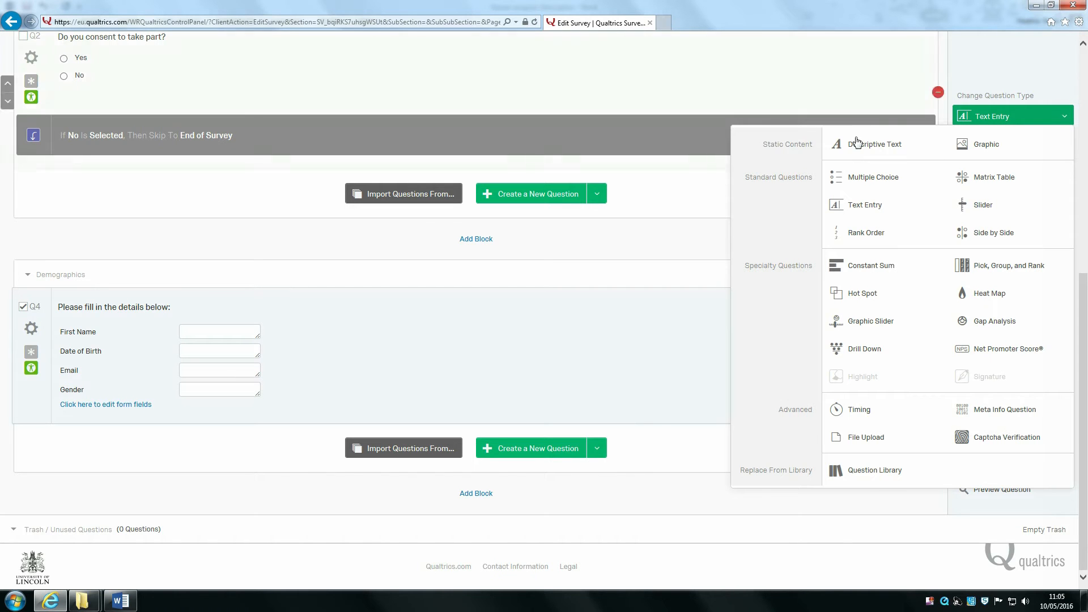
left_click(874, 143)
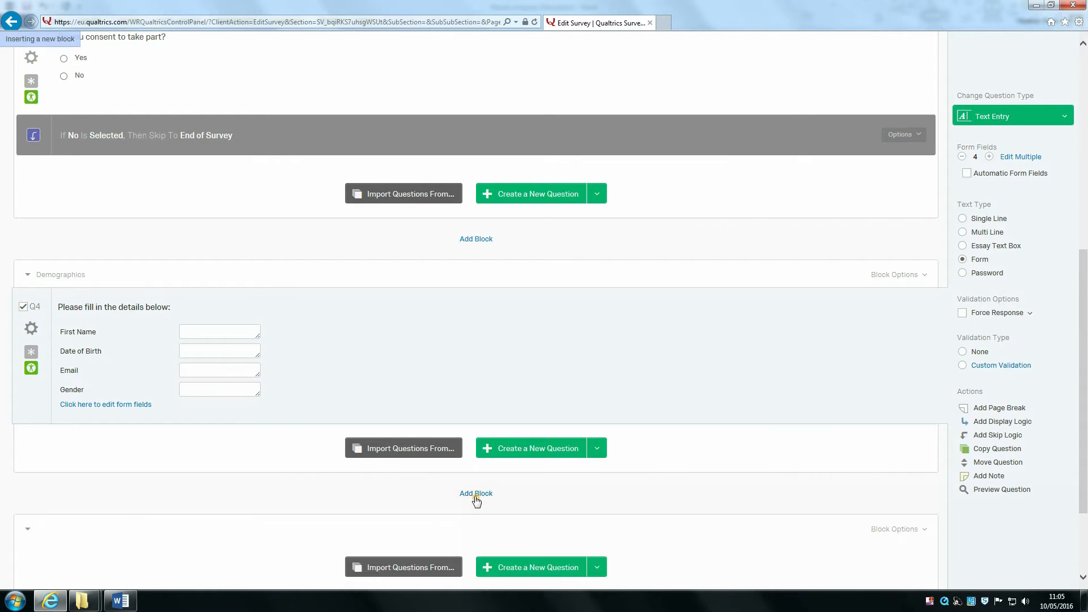
Step: Rename the new block from 'Block 2' to 'Vignette'
left_click(476, 493)
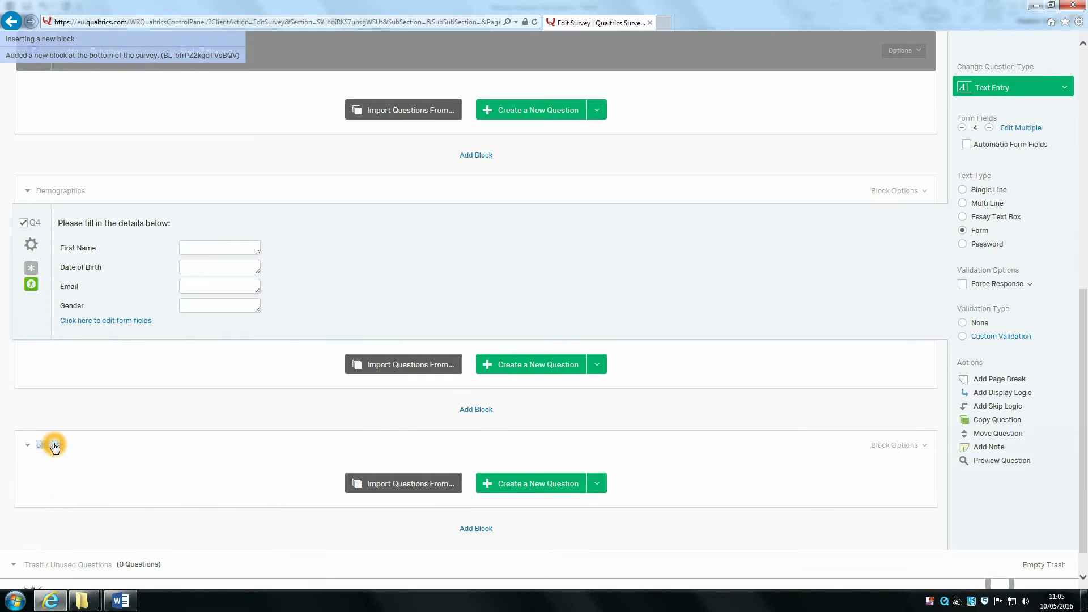
double_click(50, 446)
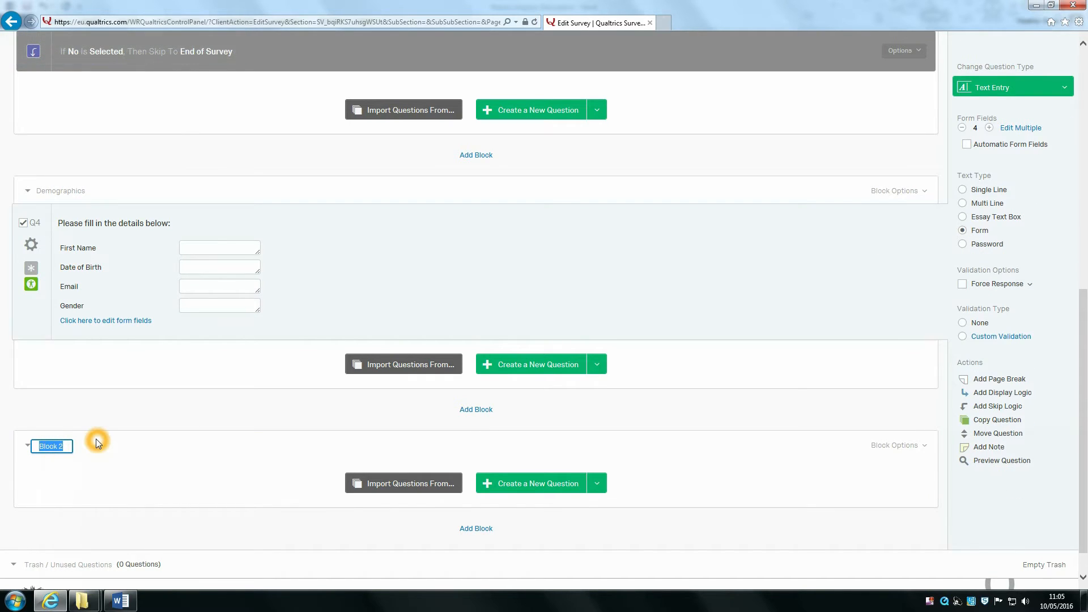
type("Vignette")
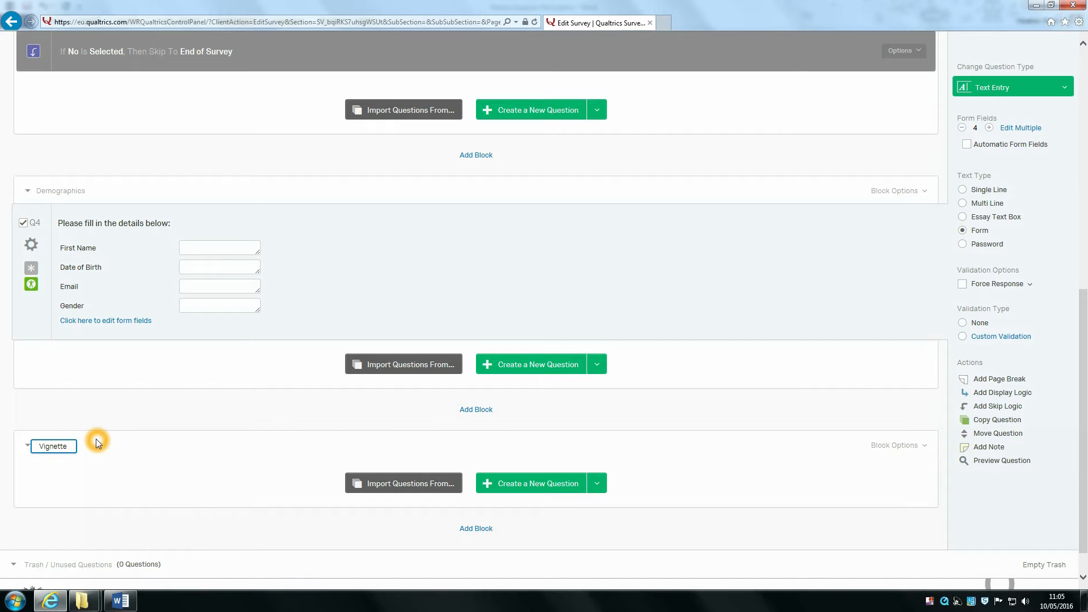
Step: Create a Descriptive Text question in the Vignette block holding the Homer description
left_click(536, 482)
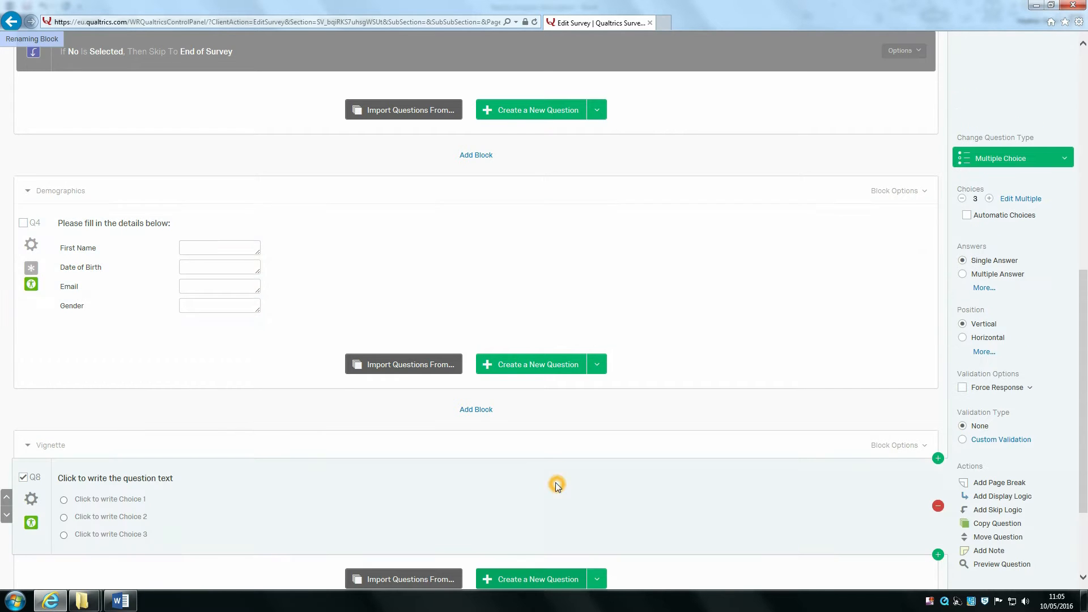
scroll("down", 3)
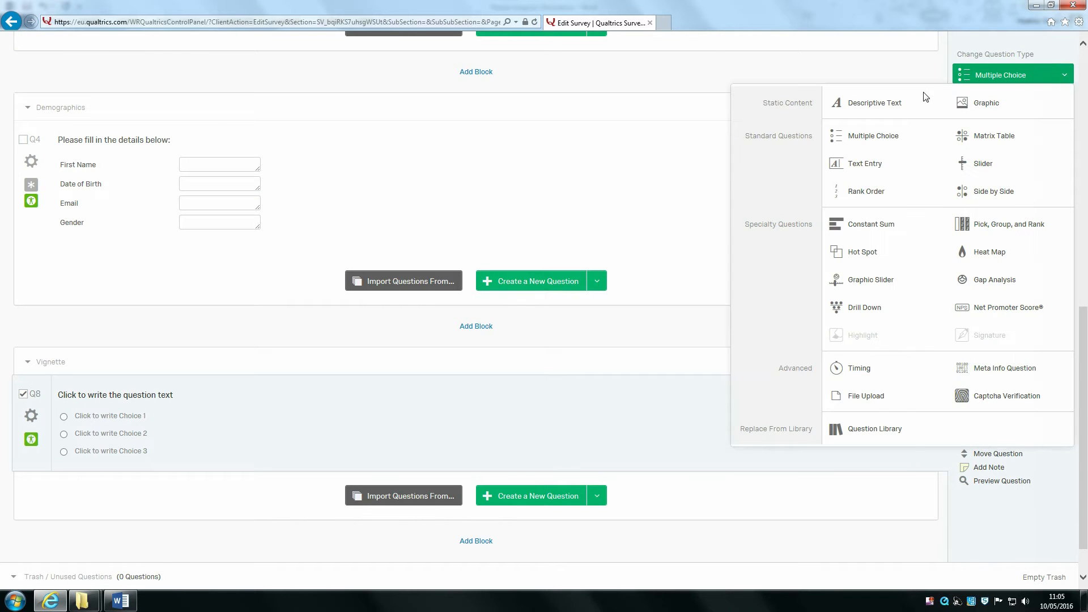
left_click(874, 102)
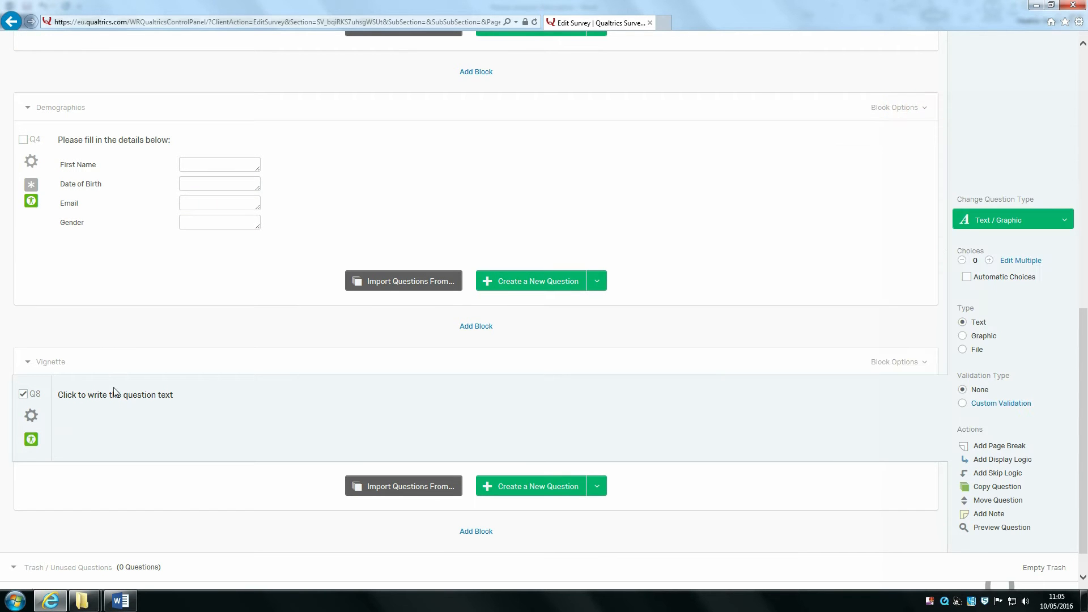
left_click(119, 601)
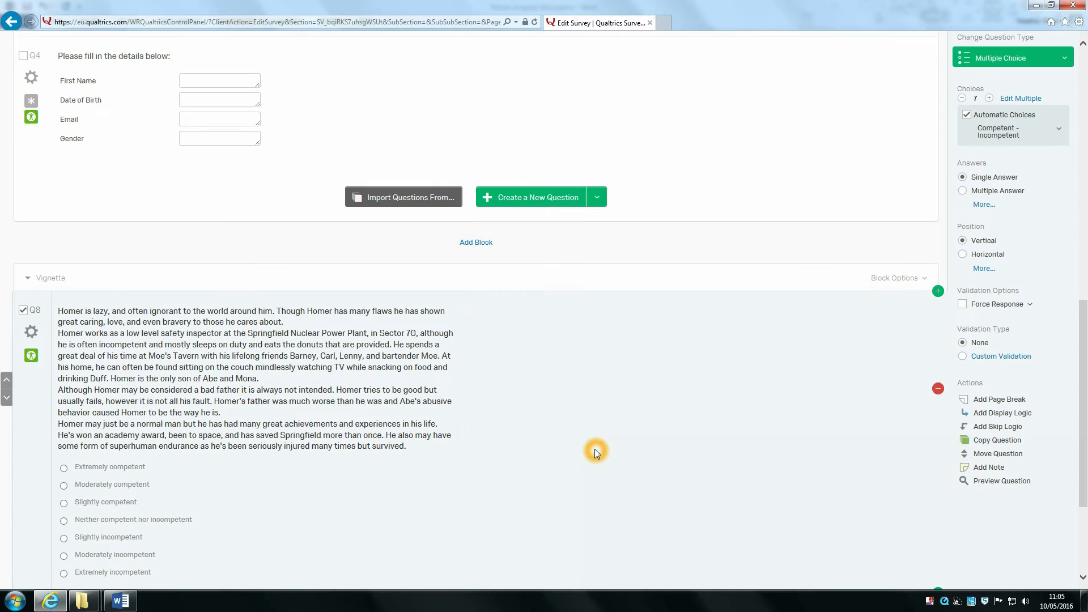
scroll("down", 3)
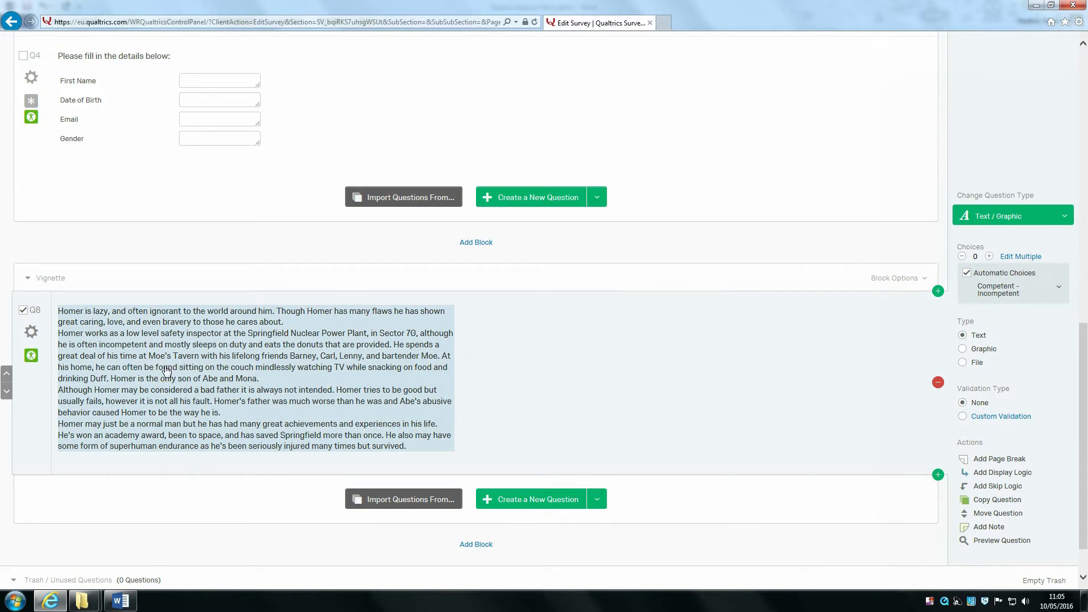
Step: Join the Homer description paragraphs into one and preview the question
left_click(166, 368)
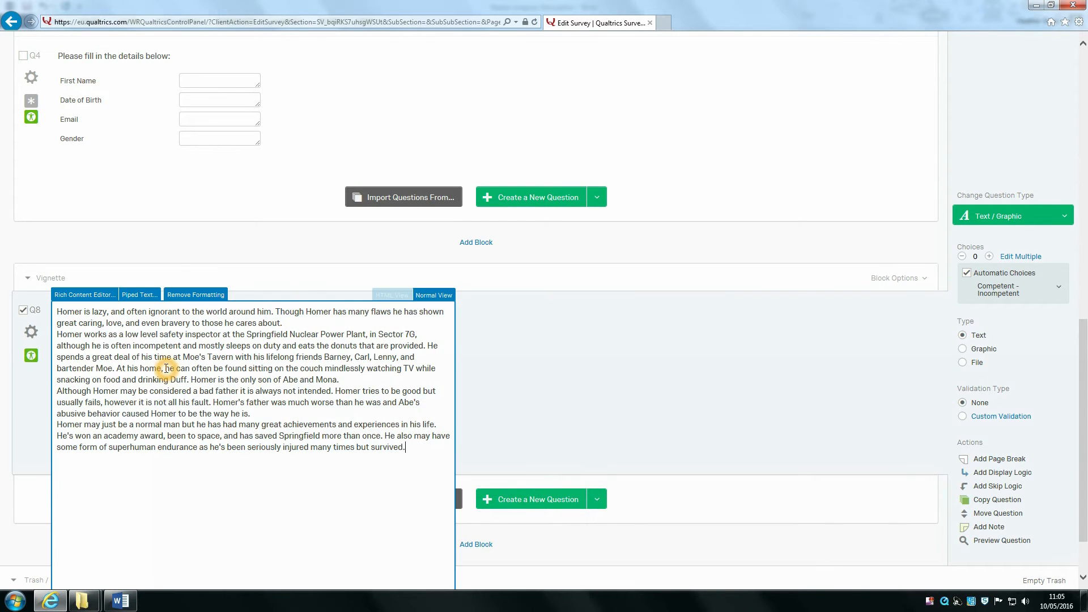
left_click(84, 294)
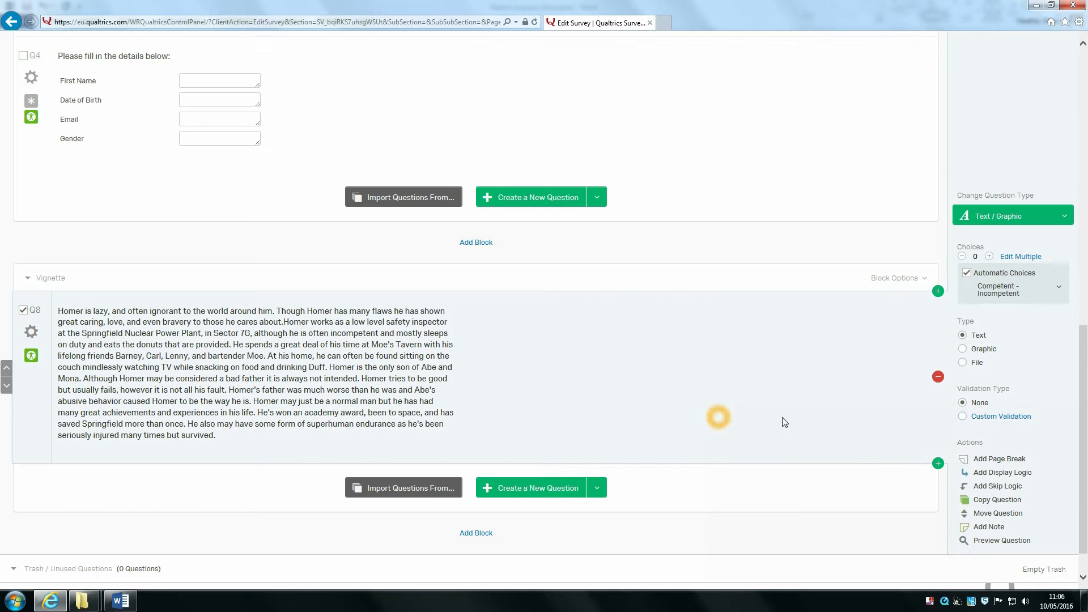
left_click(1001, 540)
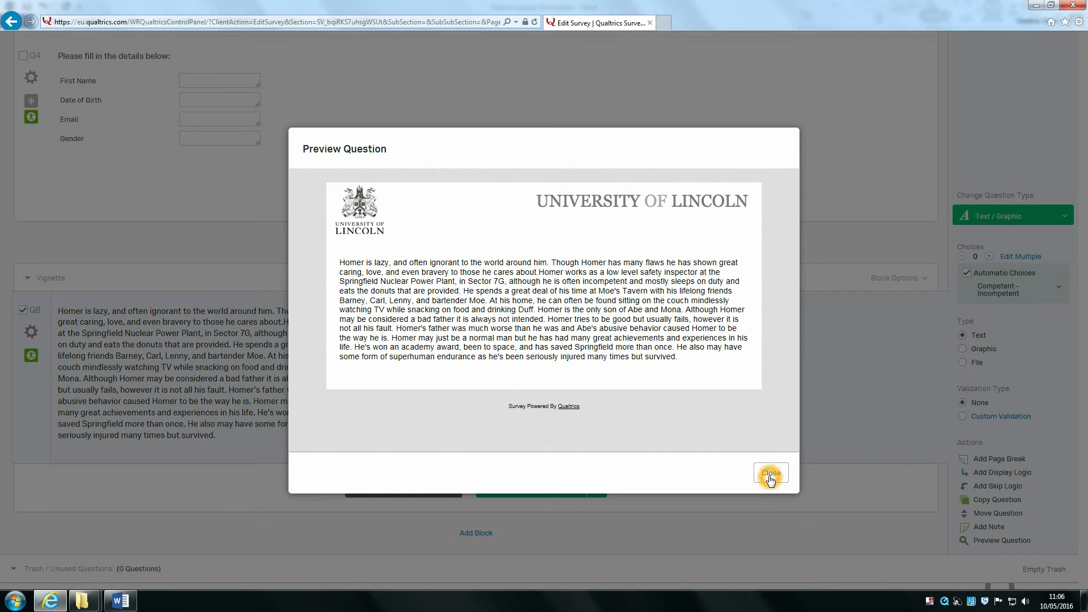
Step: Add a graphic question showing the Homer image, then a blank multiple-choice question below it
left_click(769, 473)
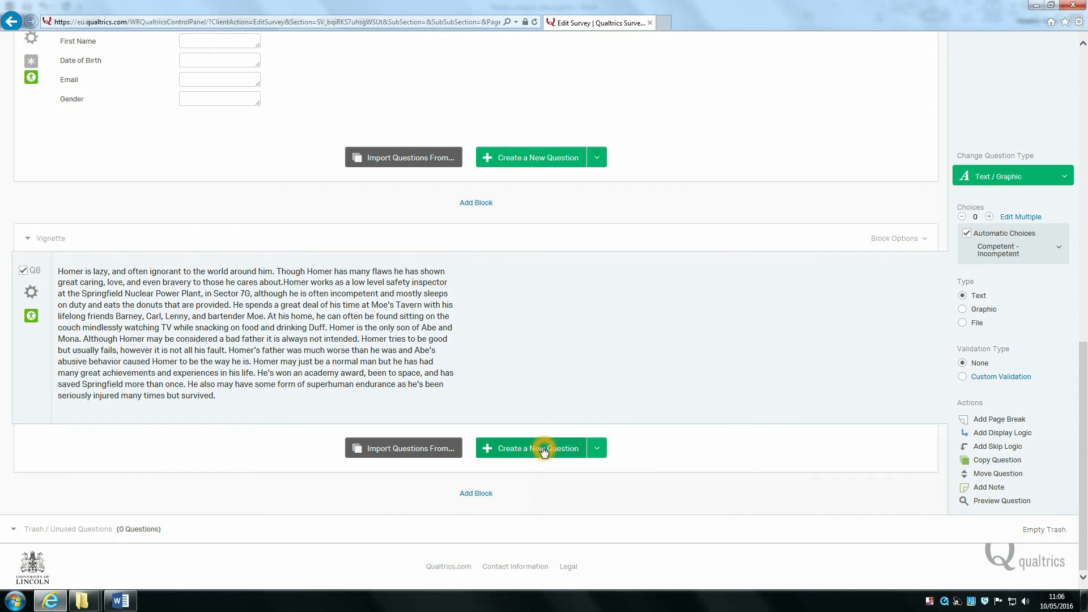
left_click(537, 448)
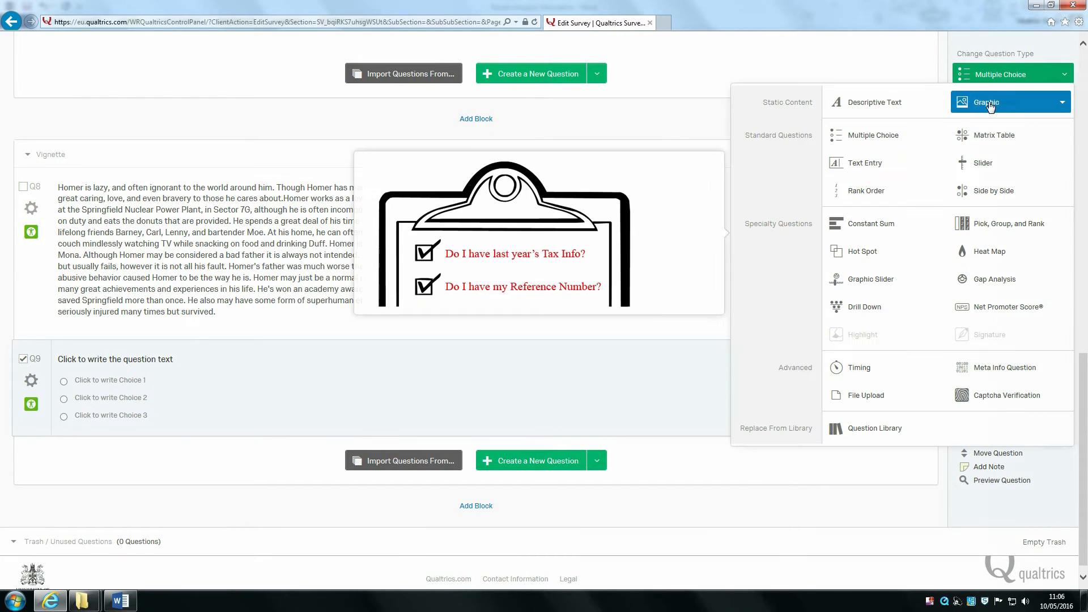
left_click(985, 102)
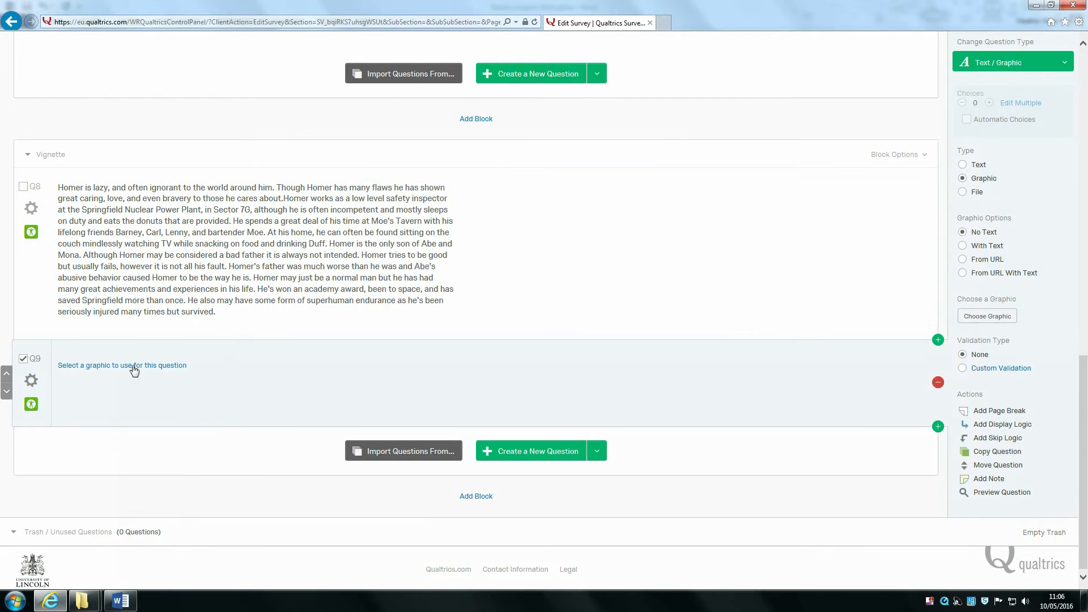
left_click(133, 365)
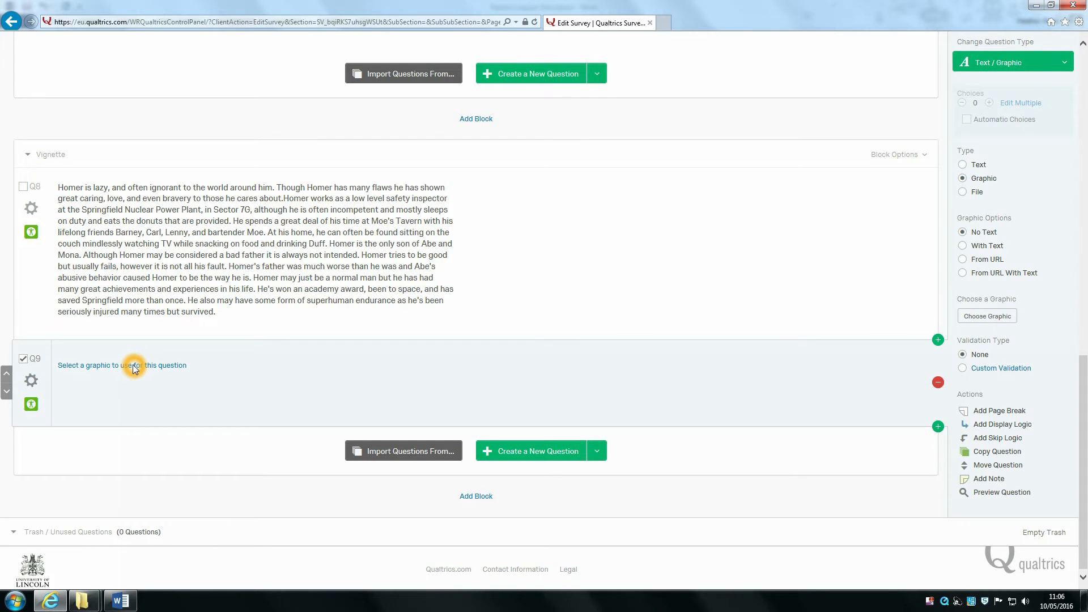
left_click(123, 365)
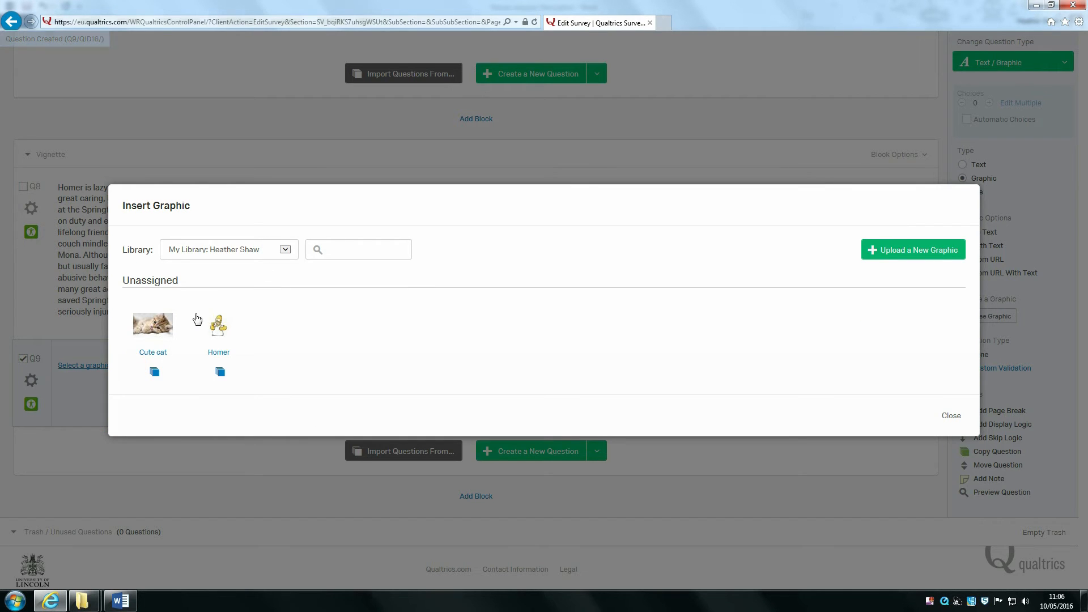
left_click(218, 324)
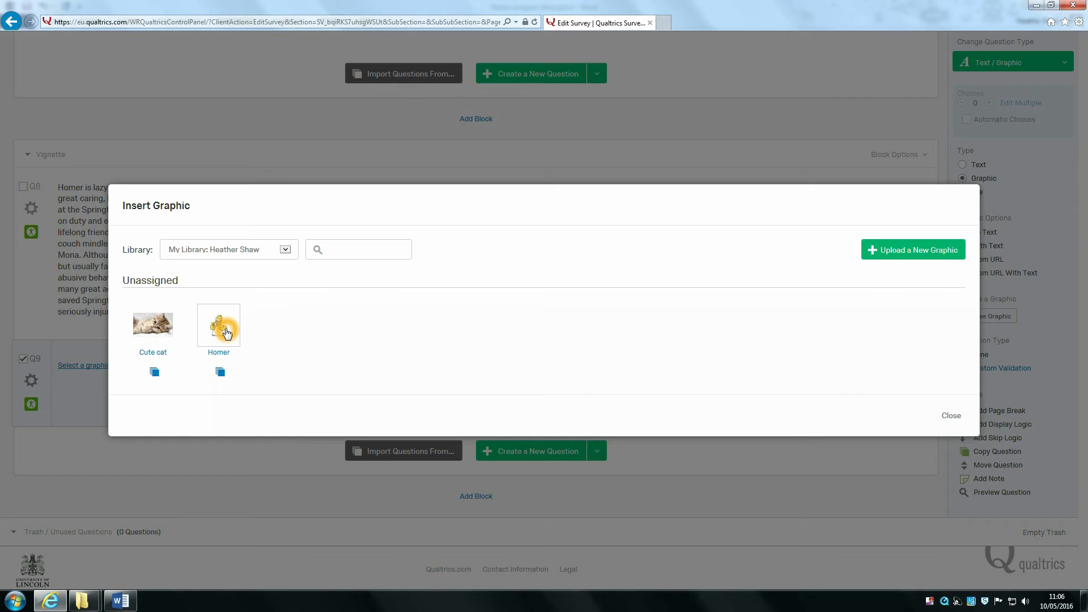
left_click(219, 322)
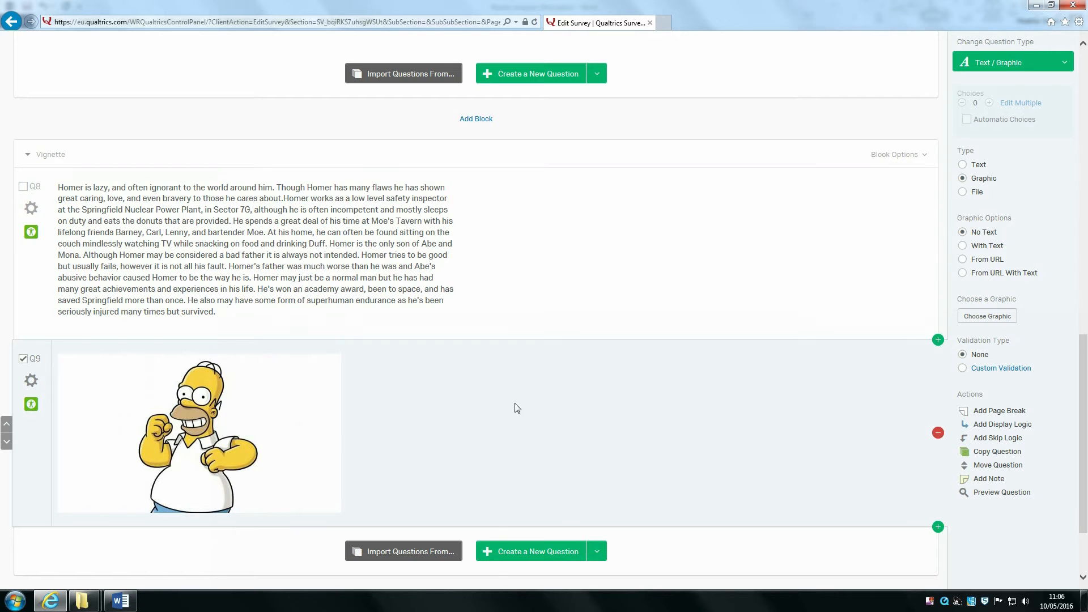
scroll("down", 3)
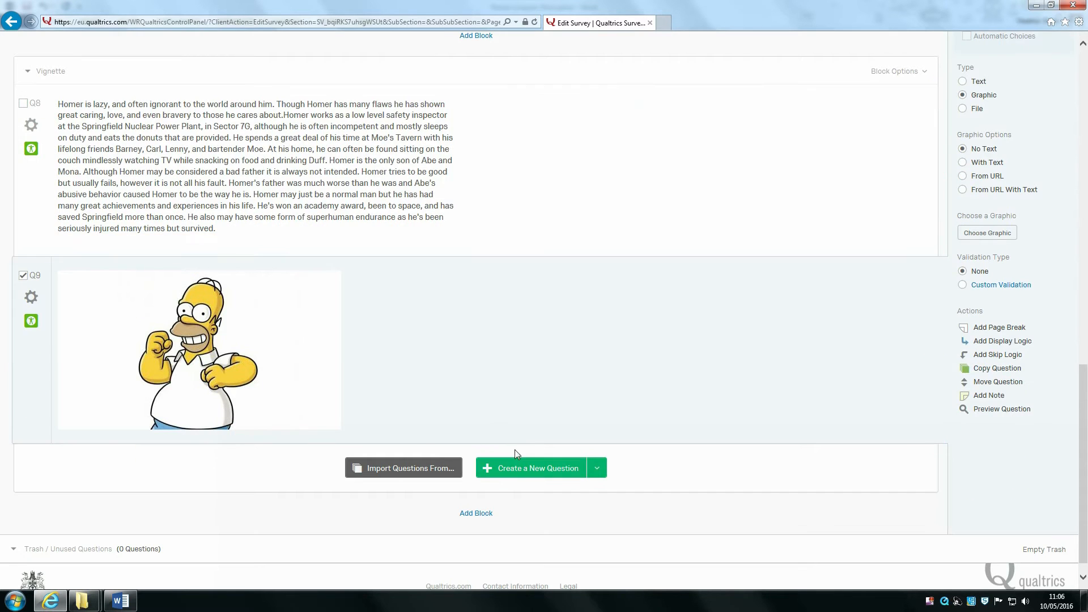
left_click(537, 467)
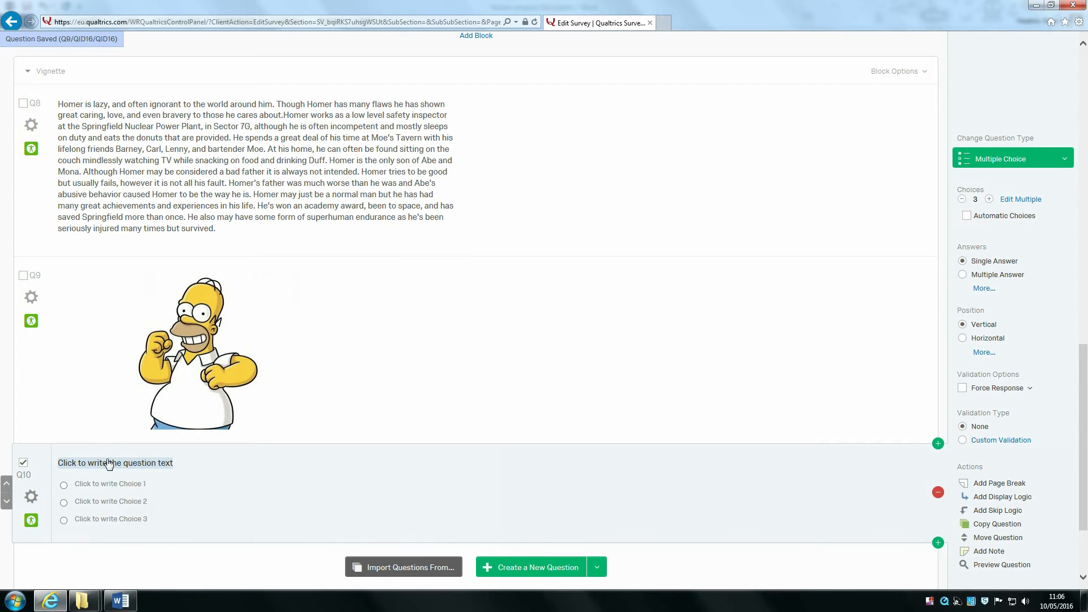
Step: Word the question 'Would you employ this person?' with four choices: yes, Maybe, No, Other
scroll("down", 3)
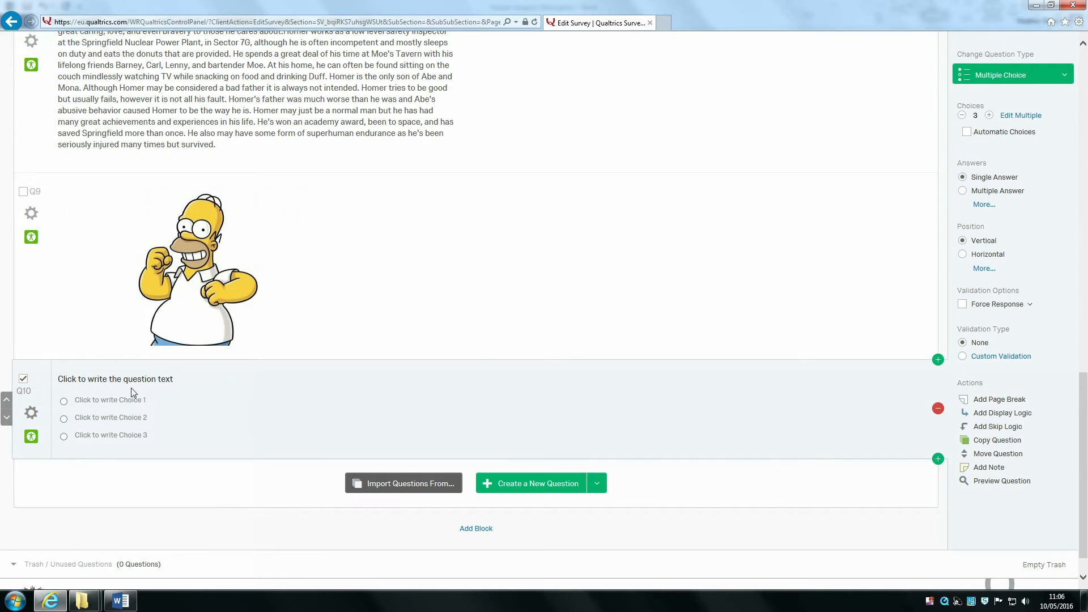
left_click(115, 379)
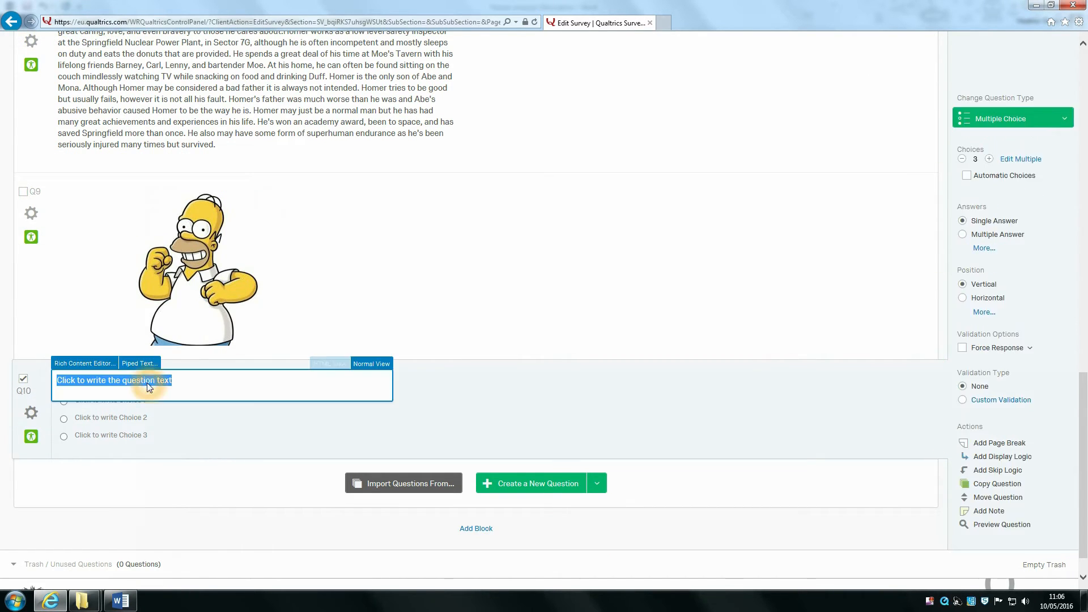
type("Would you")
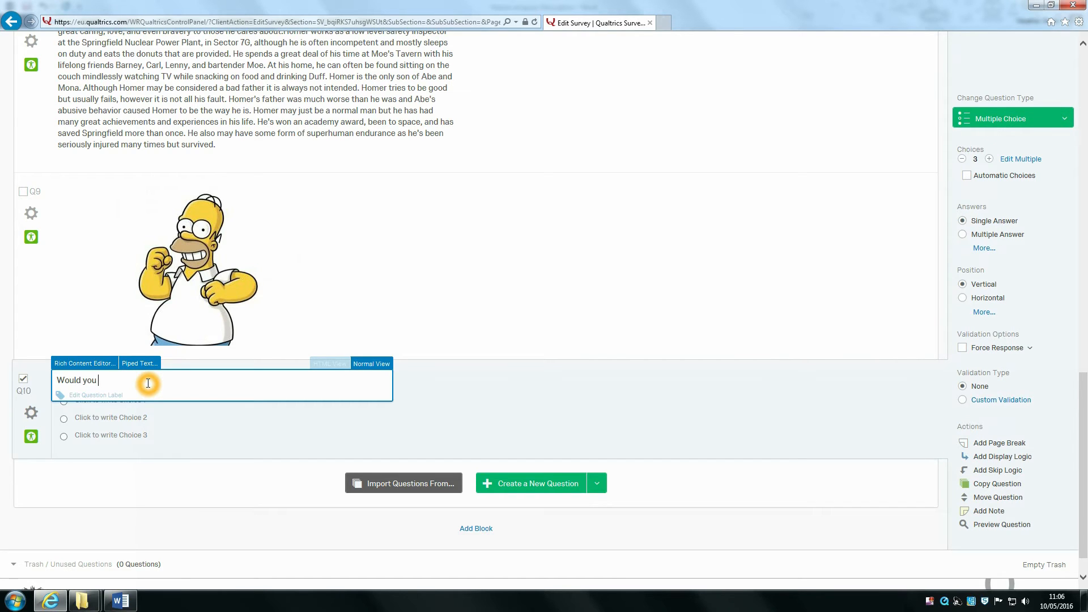
type("employ this p")
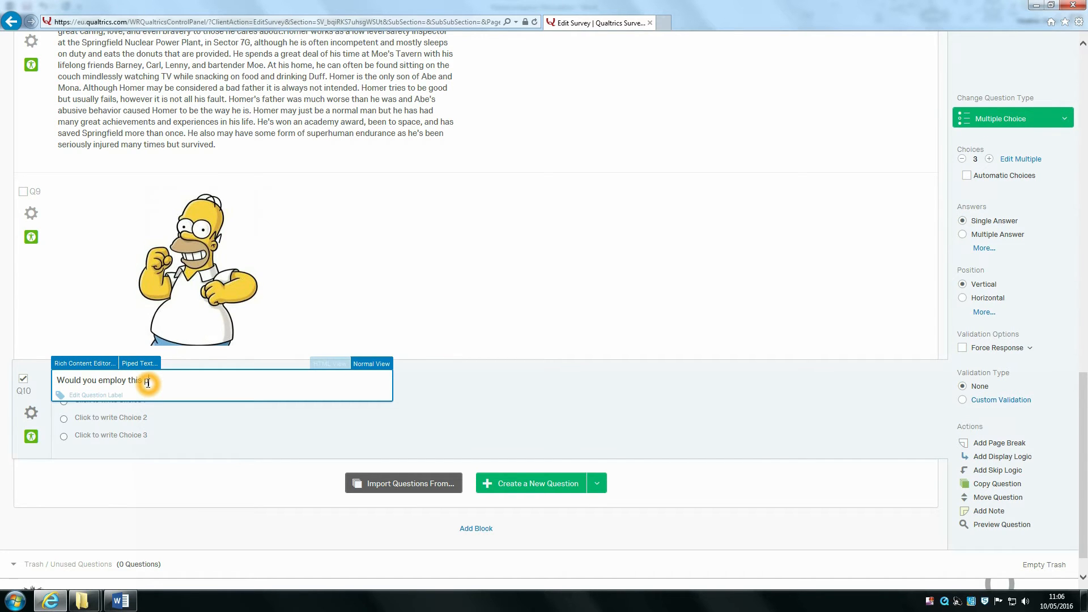
type("person?")
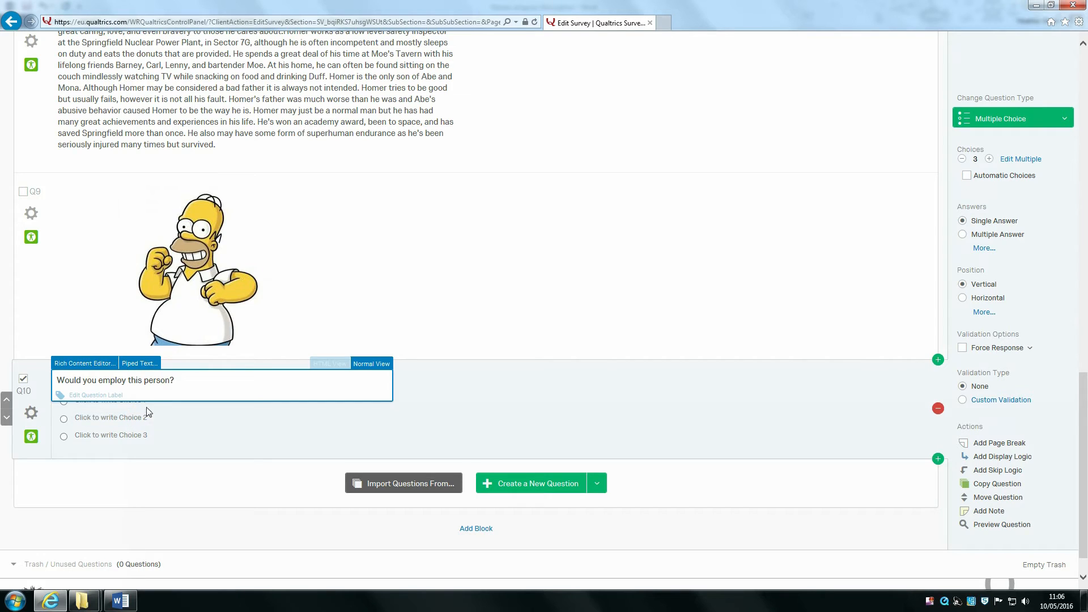
type("Yes")
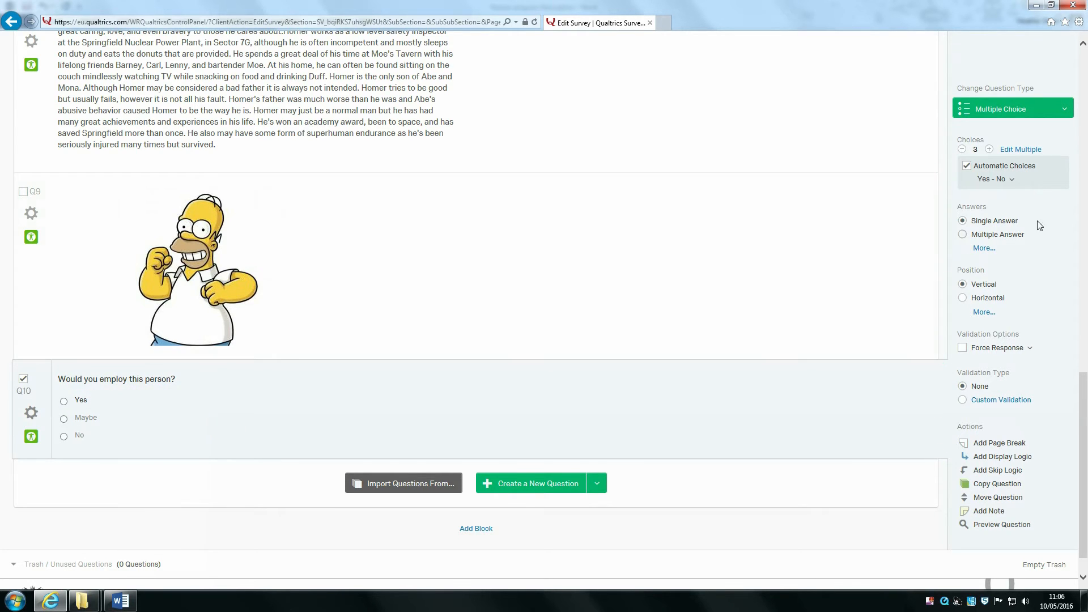
left_click(990, 149)
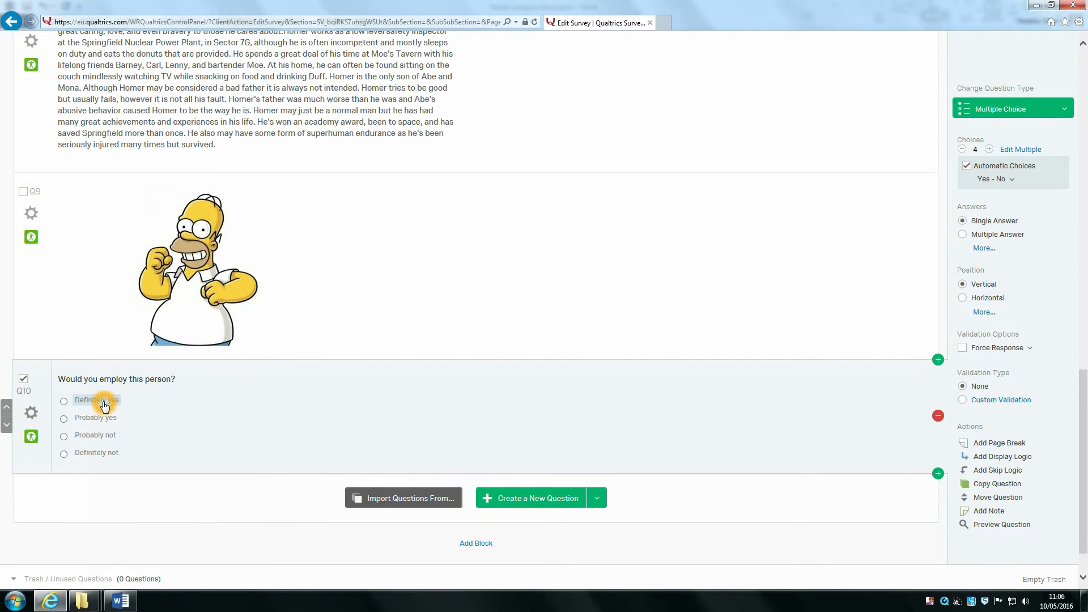
double_click(95, 400)
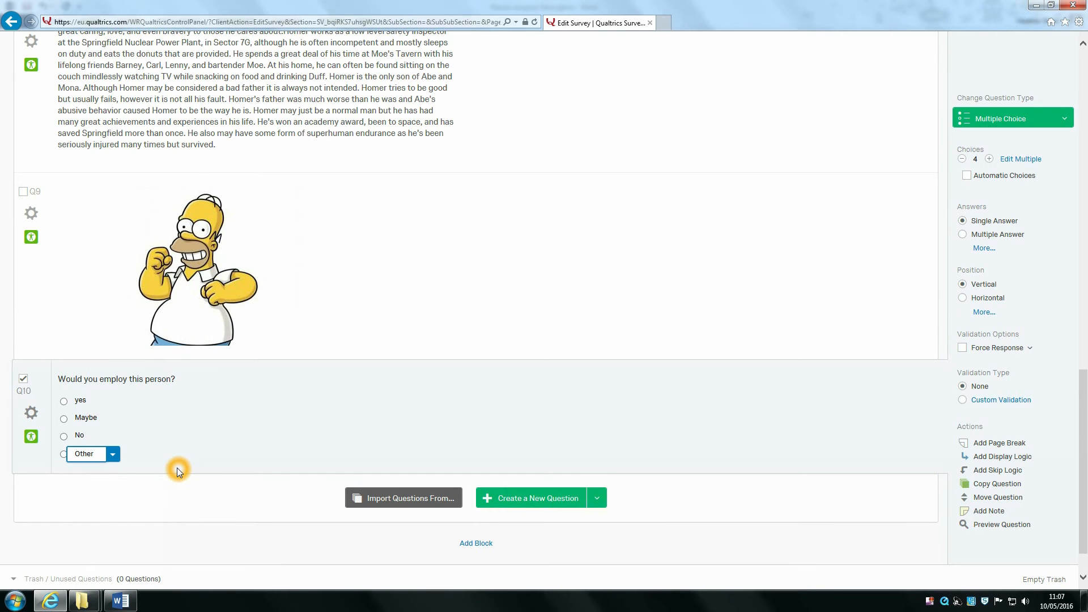
Step: Enable Allow Text Entry on the Other answer choice
left_click(113, 453)
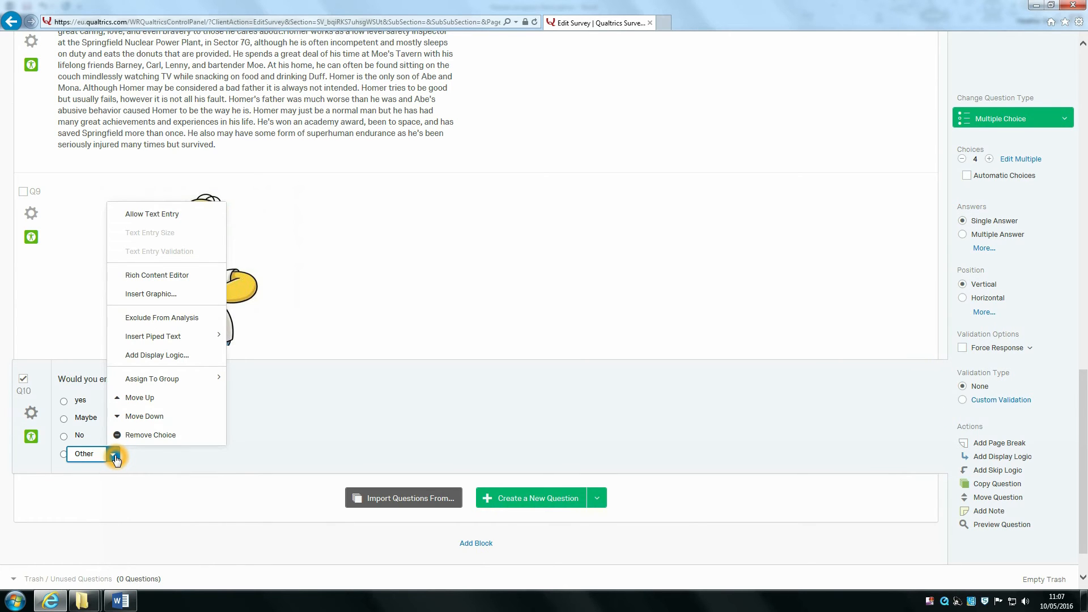
left_click(152, 213)
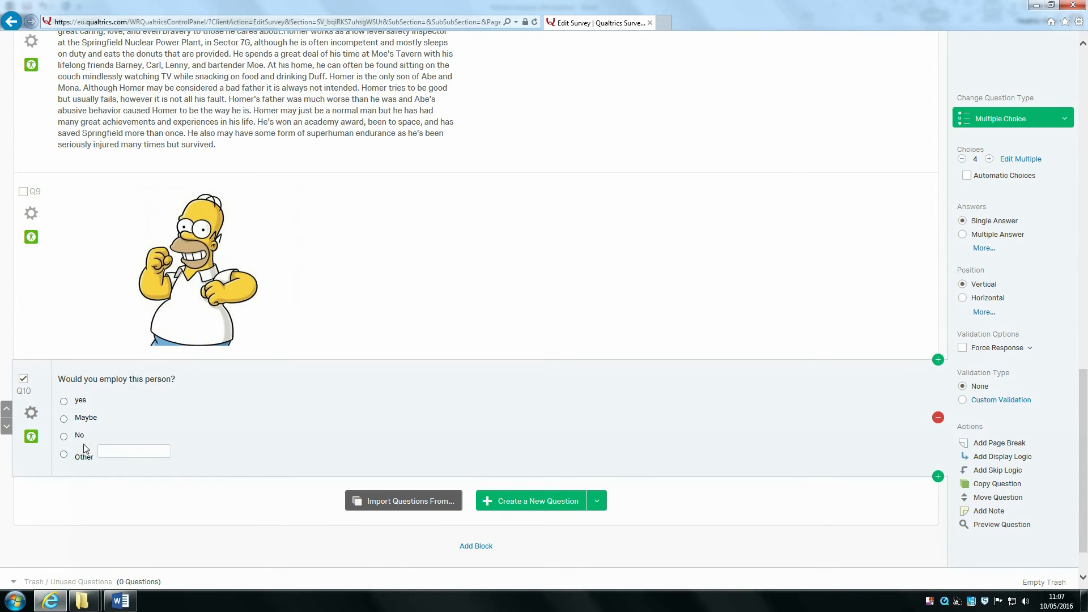
mouse_move(137, 462)
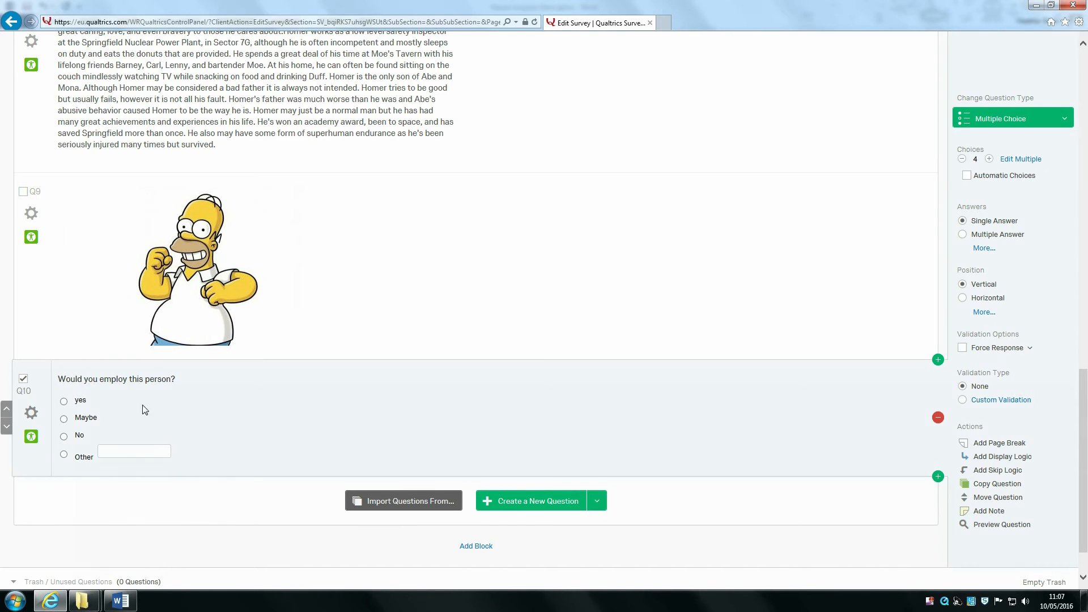
mouse_move(77, 418)
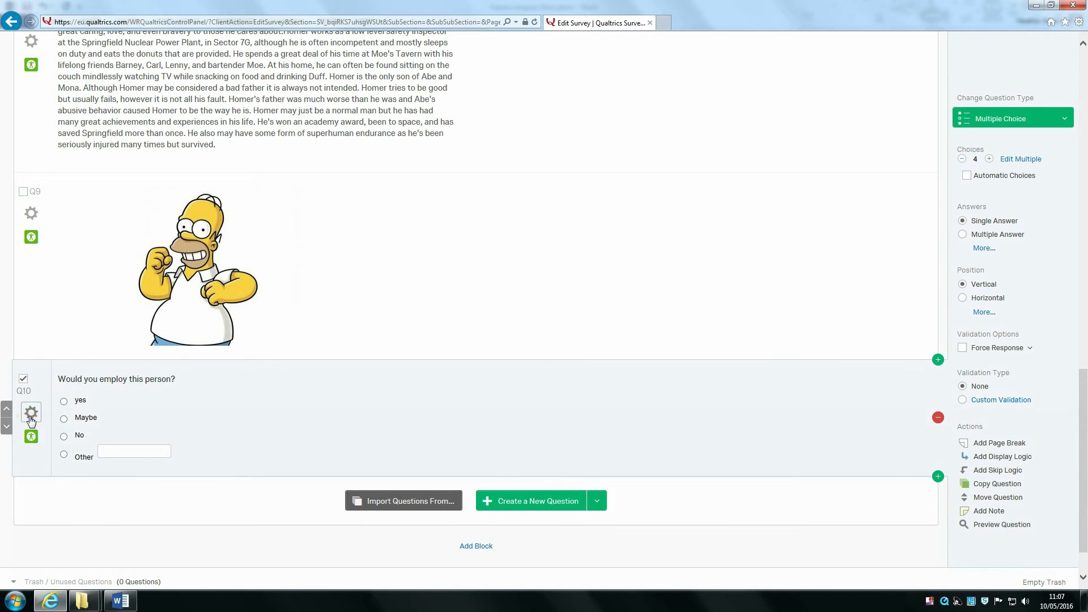
Step: Turn on Recode Values so yes, Maybe, No, Other are coded 1 to 4
left_click(31, 411)
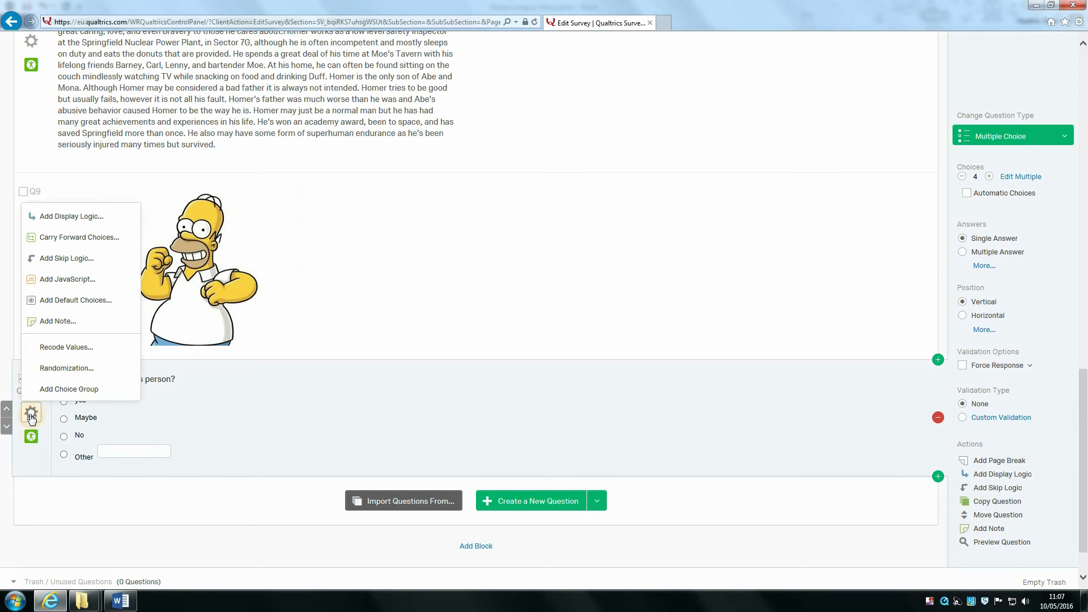
mouse_move(80, 347)
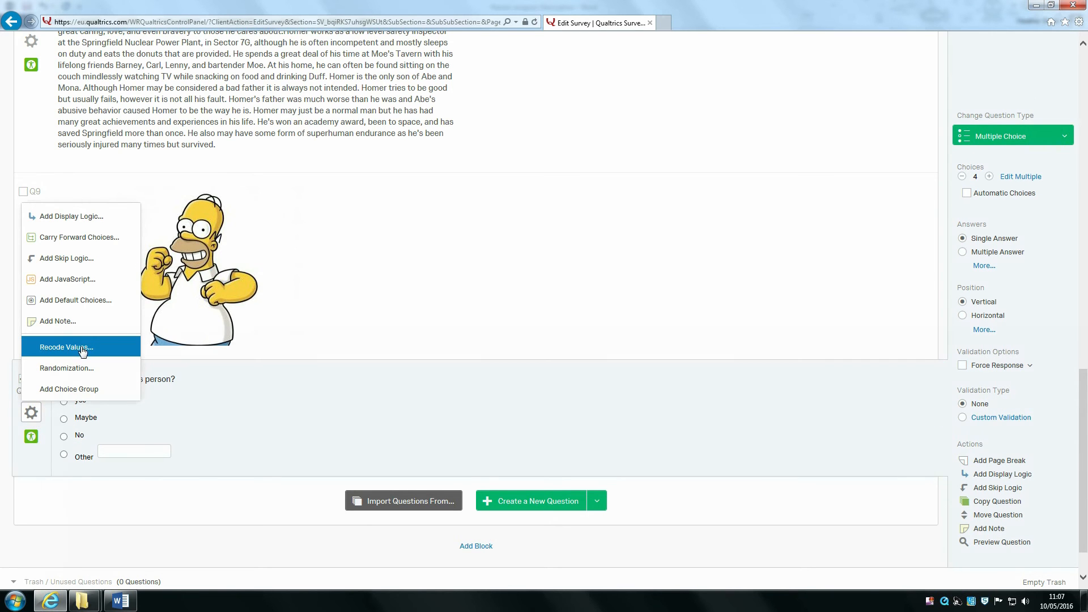
left_click(65, 347)
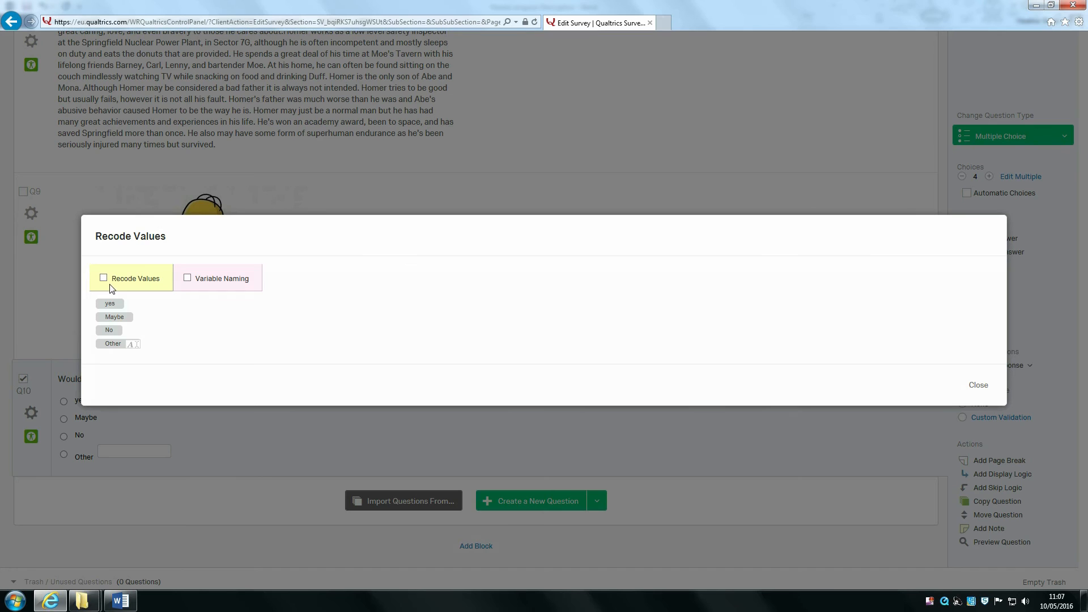
left_click(103, 278)
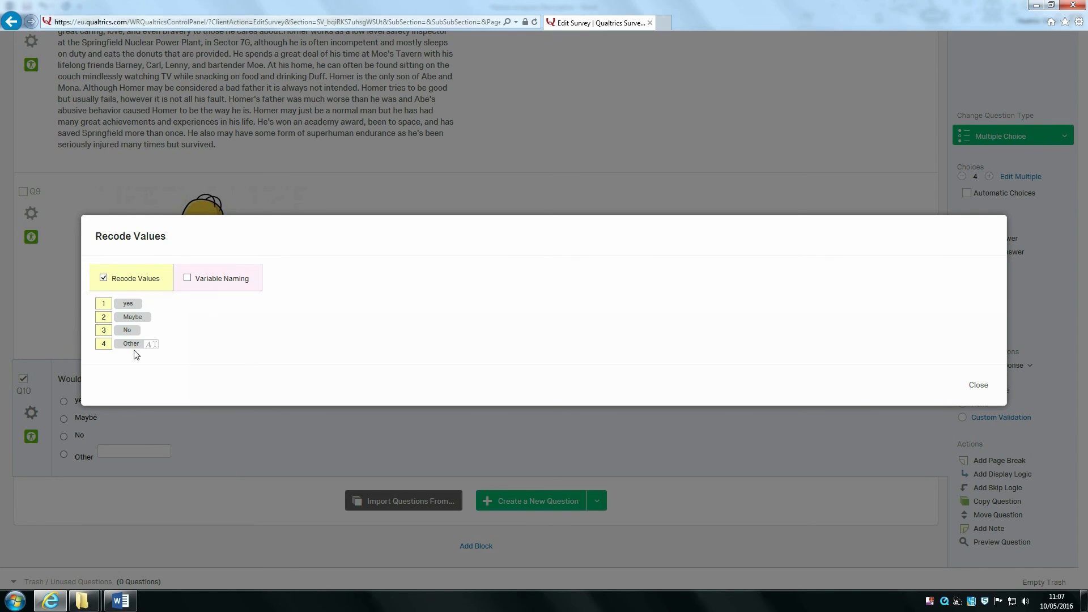
mouse_move(142, 353)
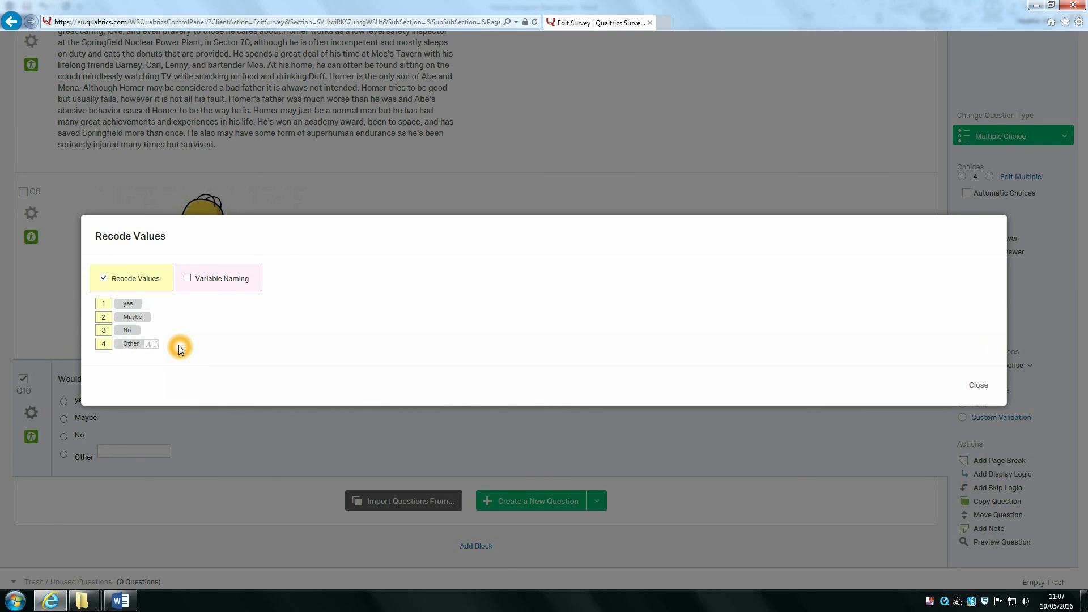
mouse_move(977, 385)
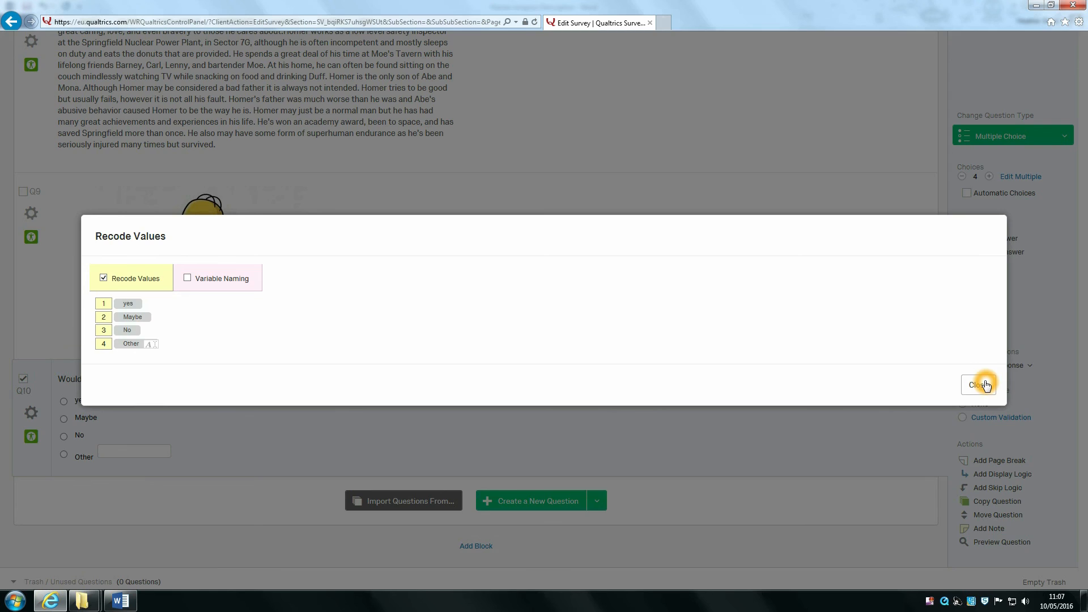
Step: Close the Recode Values dialog, keeping the 1–4 recoding
left_click(977, 385)
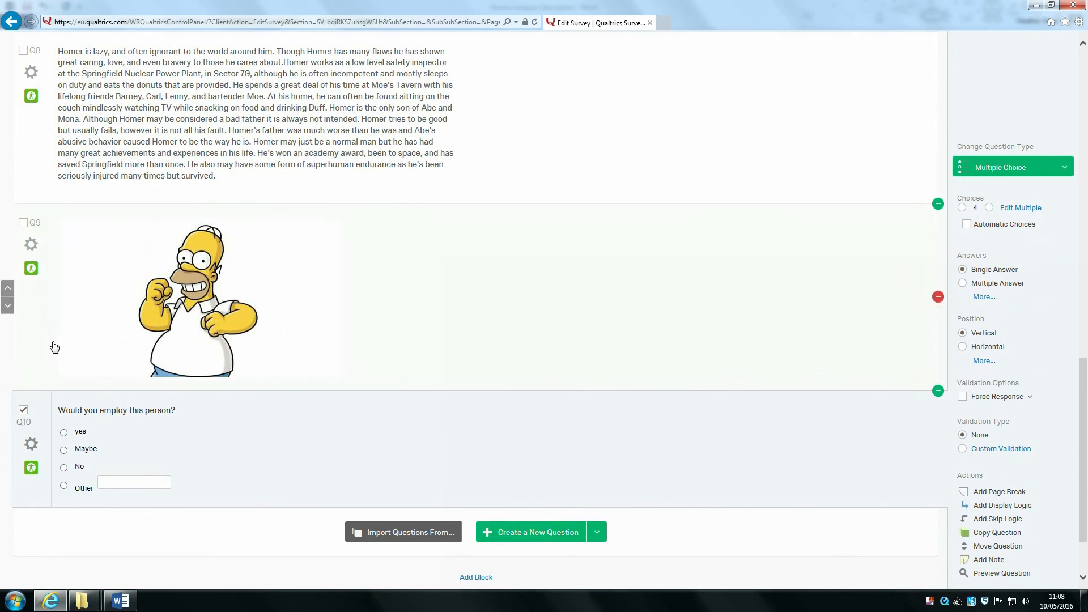
mouse_move(510, 231)
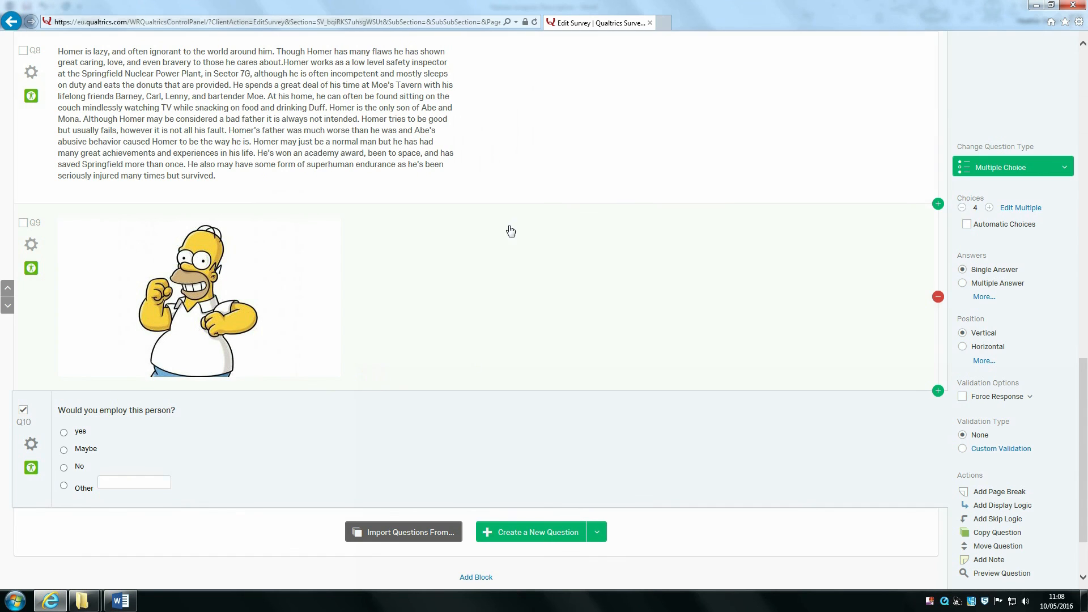